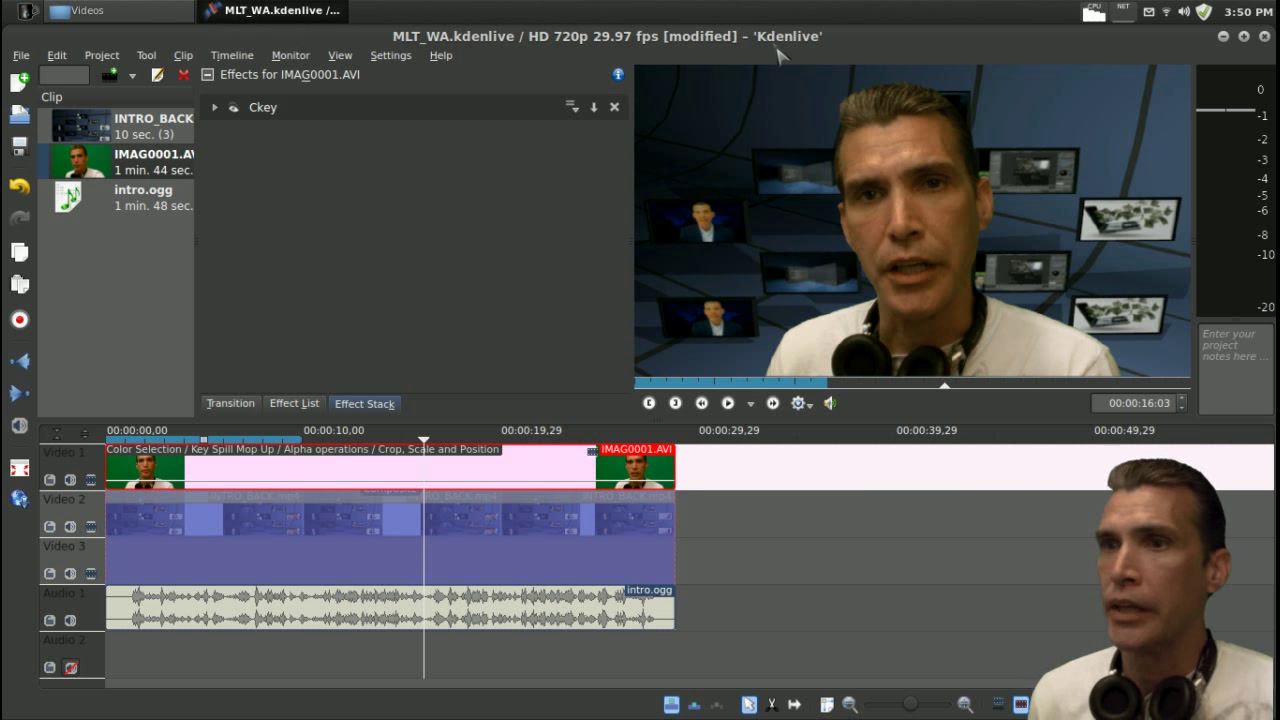
{"action": "mouse_move", "coordinate": [580, 420]}
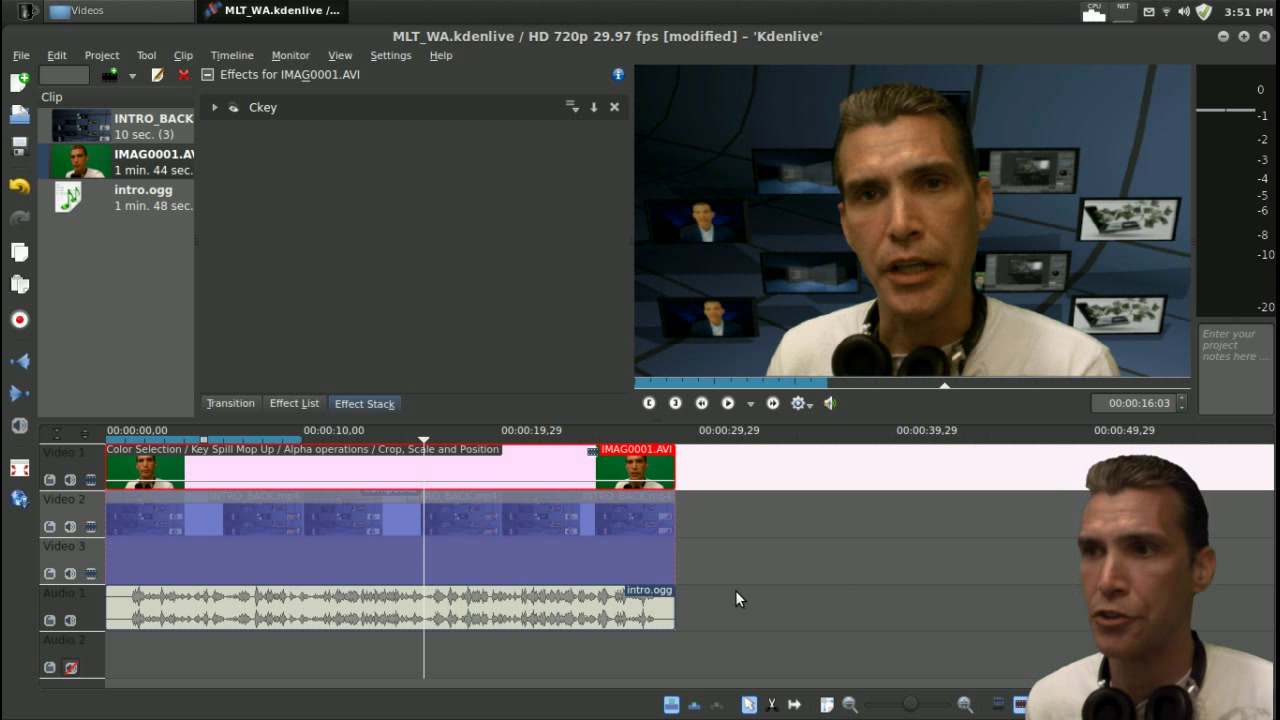
{"action": "mouse_move", "coordinate": [800, 538]}
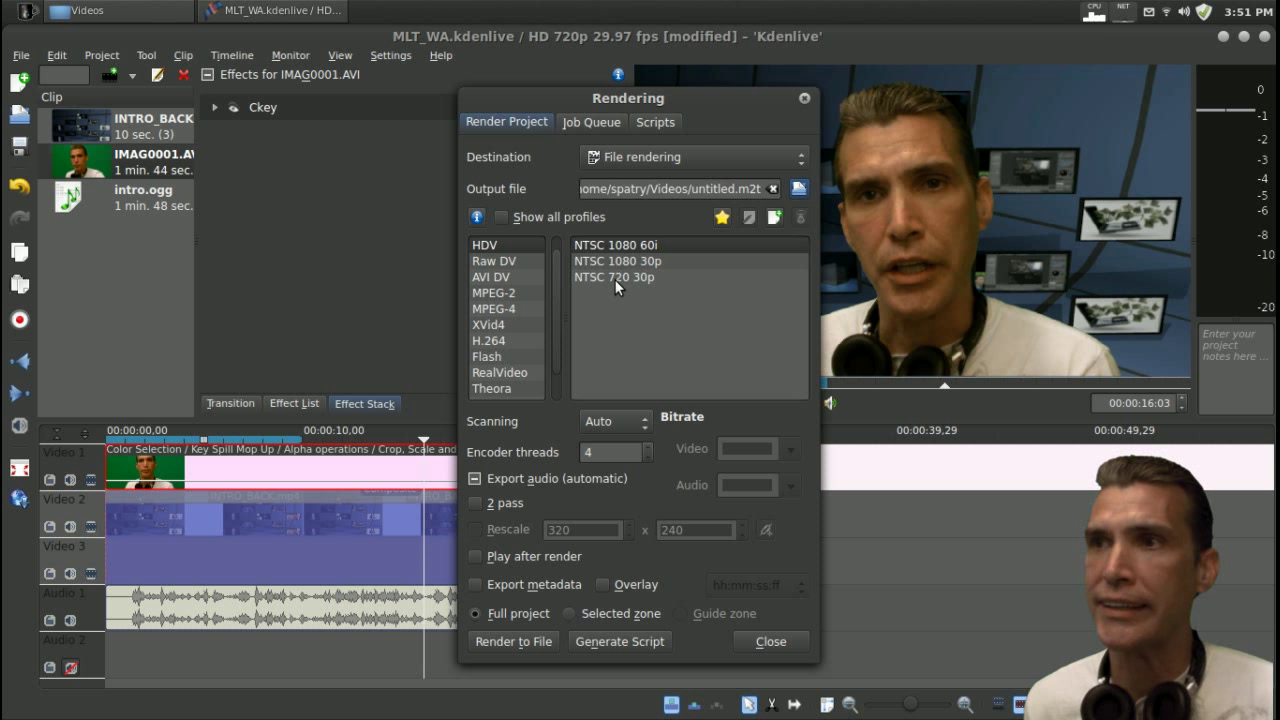
Step: Render the project to /home/spatry/Videos/1.m2t and let the job finish
{"action": "left_click", "coordinate": [614, 276]}
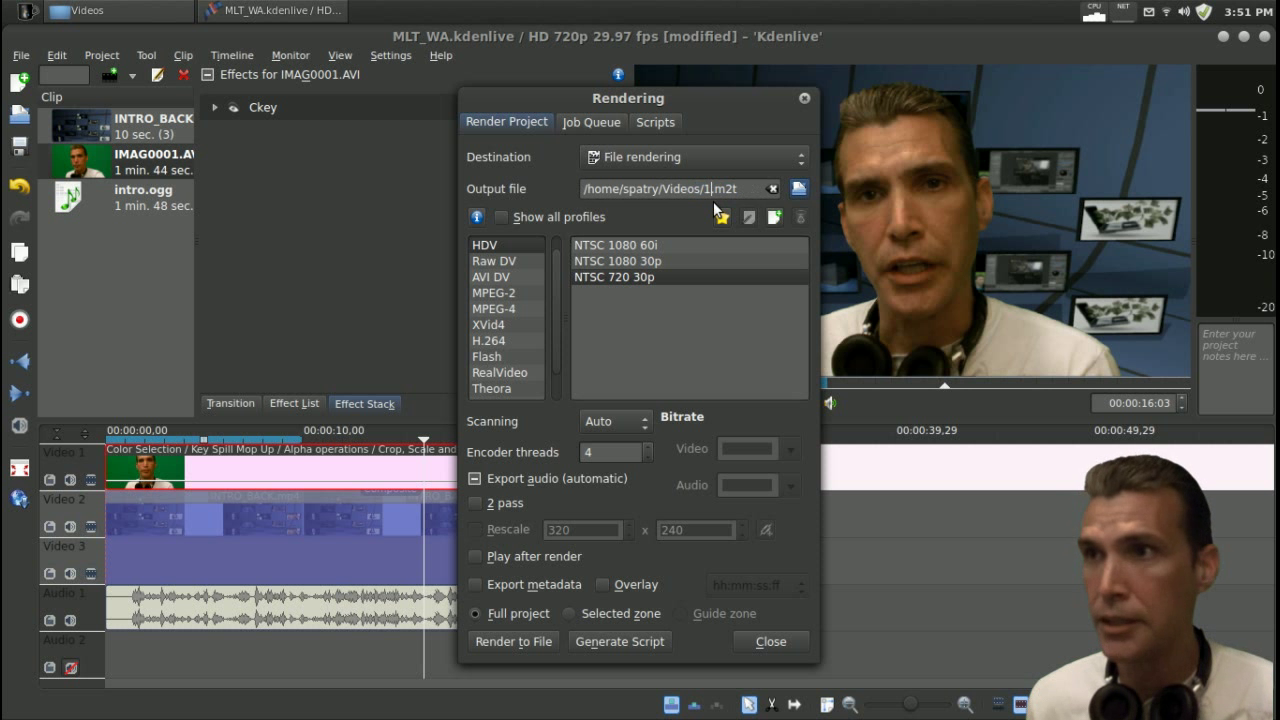
{"action": "mouse_move", "coordinate": [722, 216]}
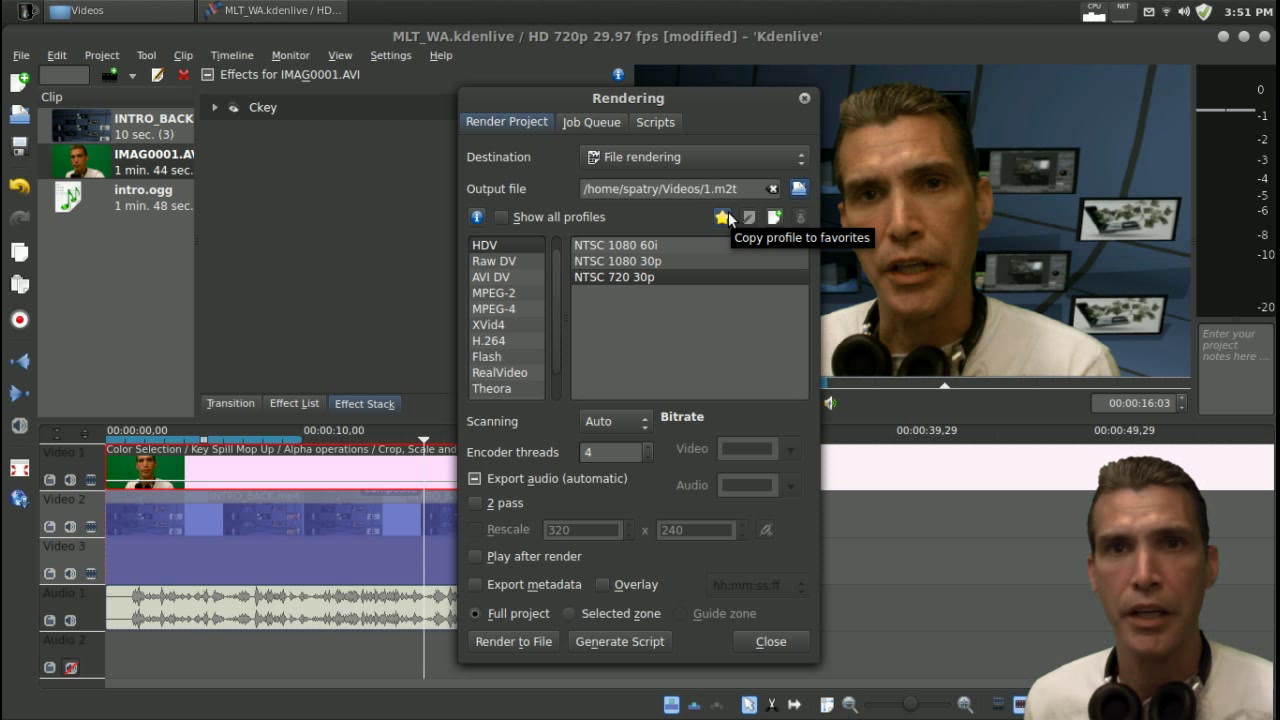
{"action": "mouse_move", "coordinate": [768, 394]}
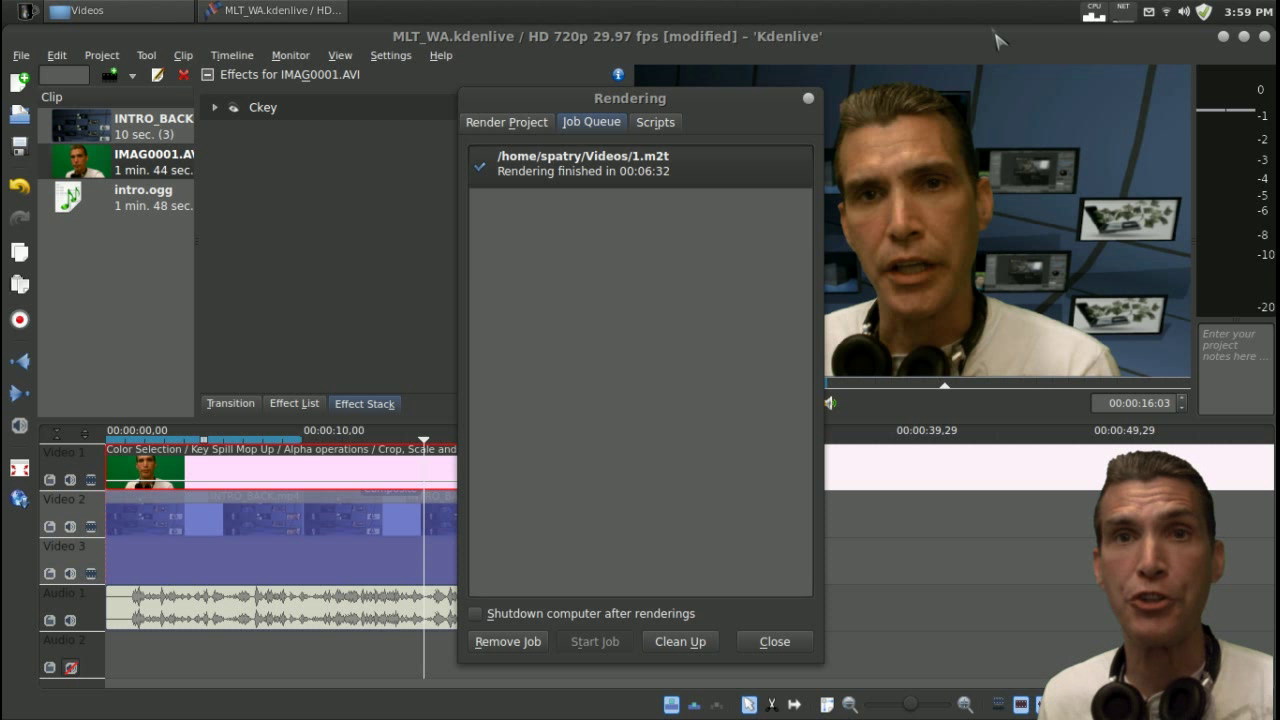
{"action": "left_click", "coordinate": [506, 122]}
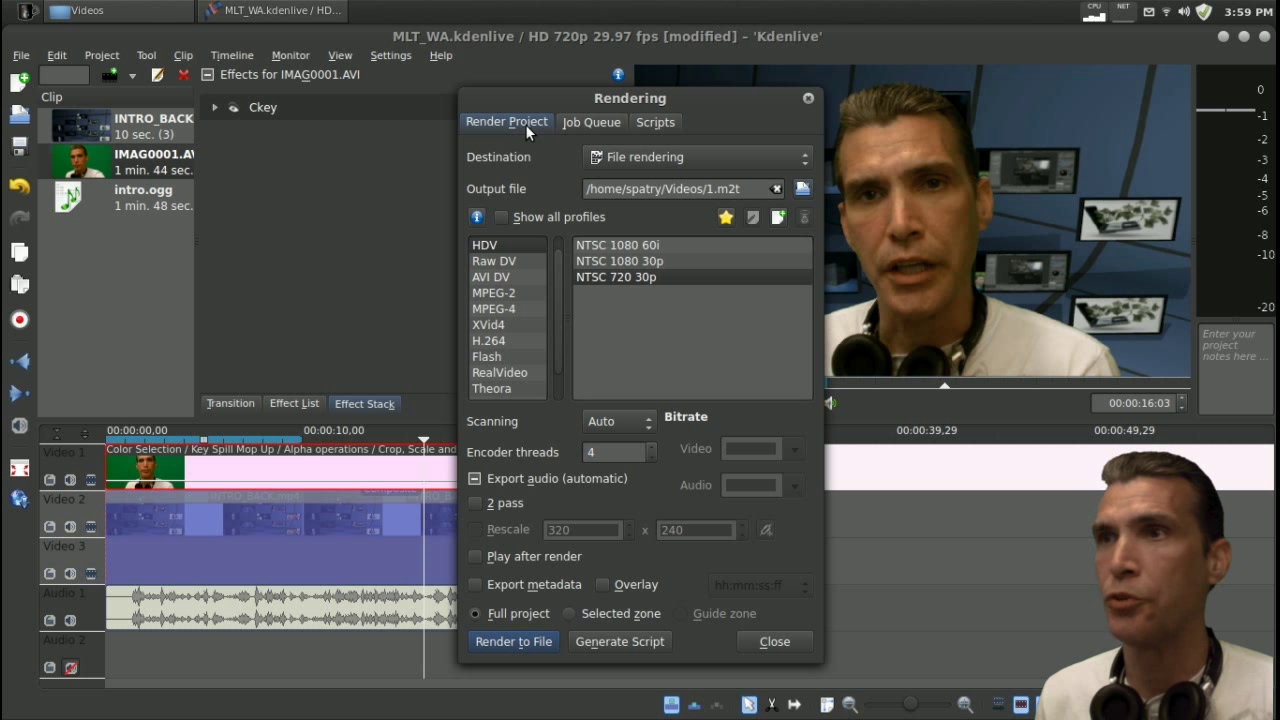
{"action": "left_click", "coordinate": [548, 128]}
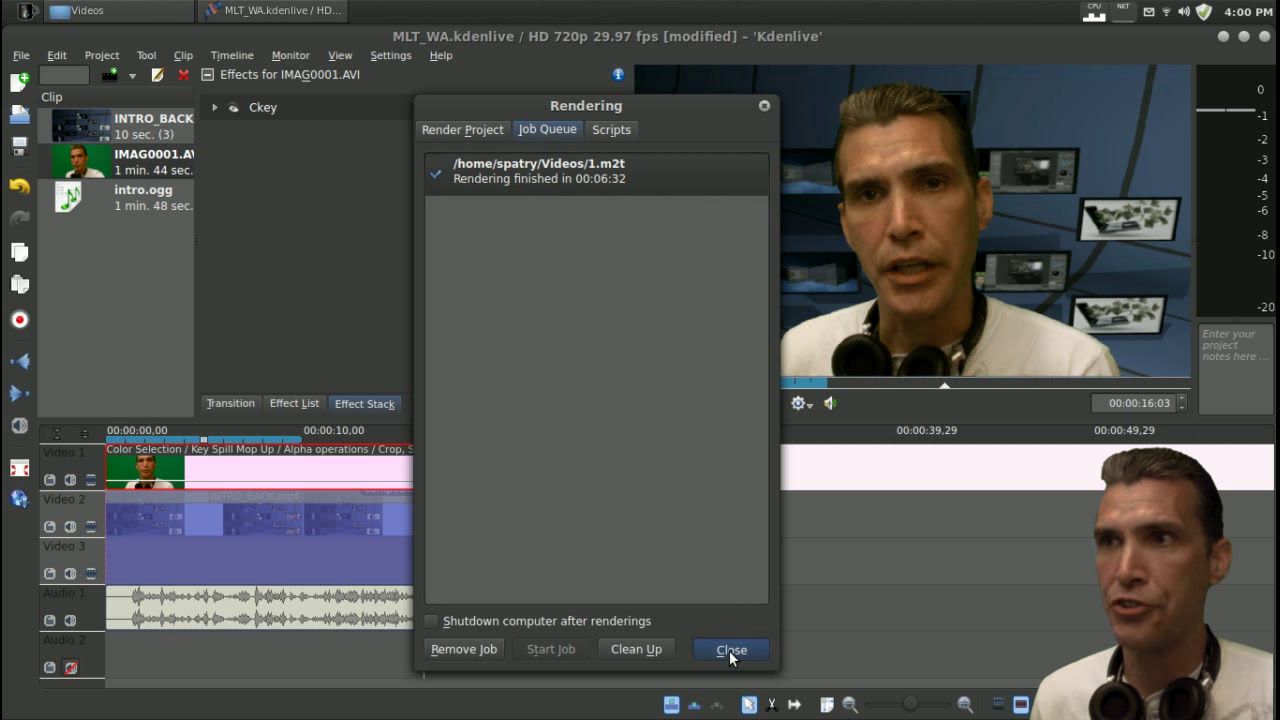
Step: Set MLT processing threads to 3 in Configure Kdenlive > Environment and apply it
{"action": "left_click", "coordinate": [728, 648]}
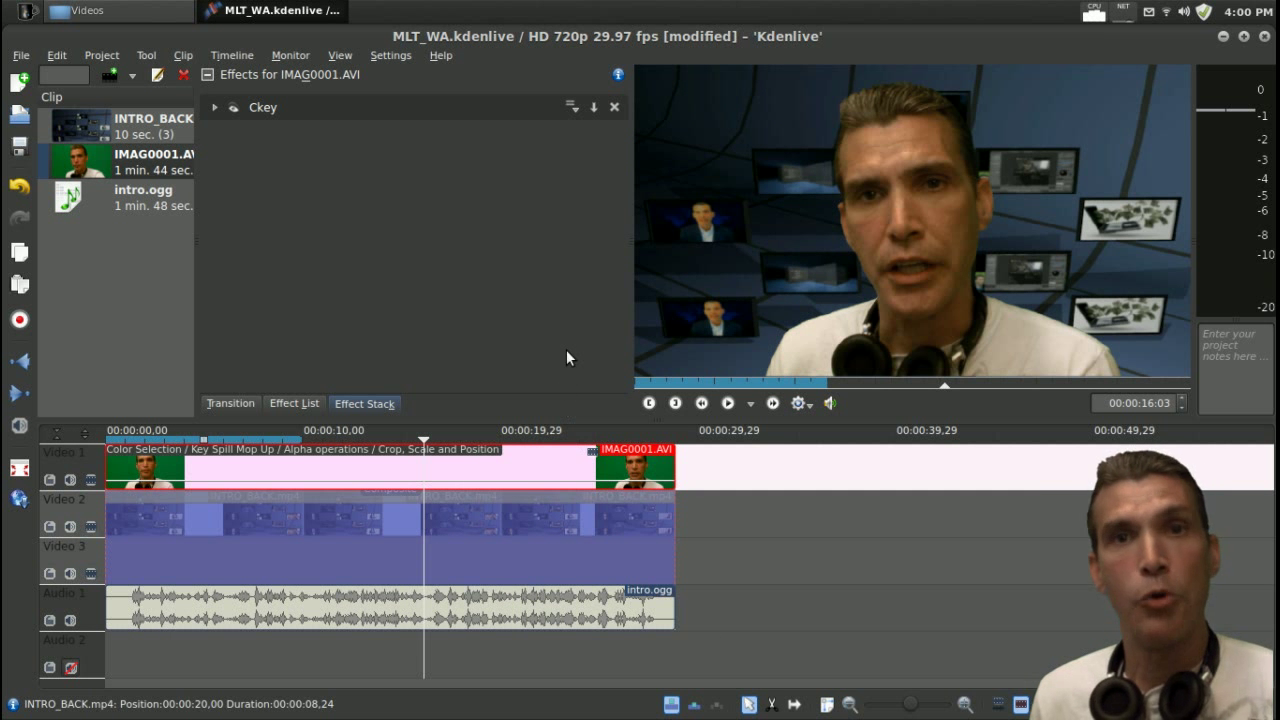
{"action": "mouse_move", "coordinate": [550, 344]}
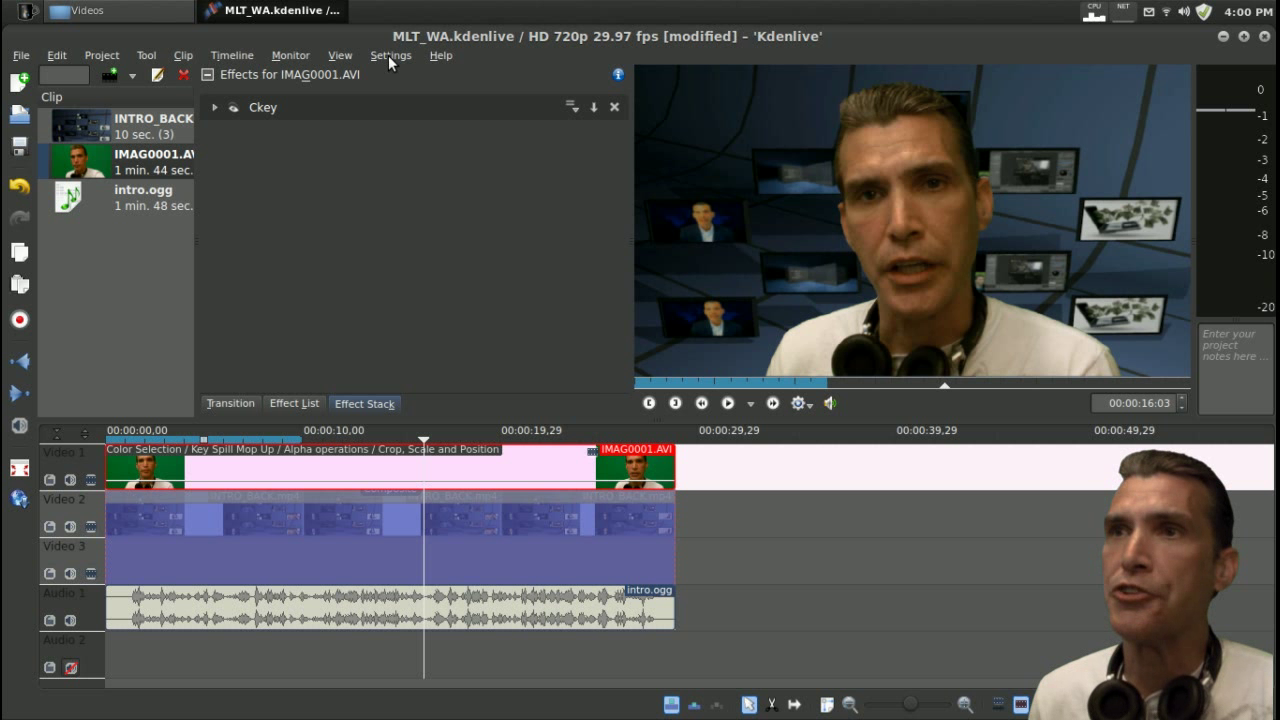
{"action": "left_click", "coordinate": [392, 56]}
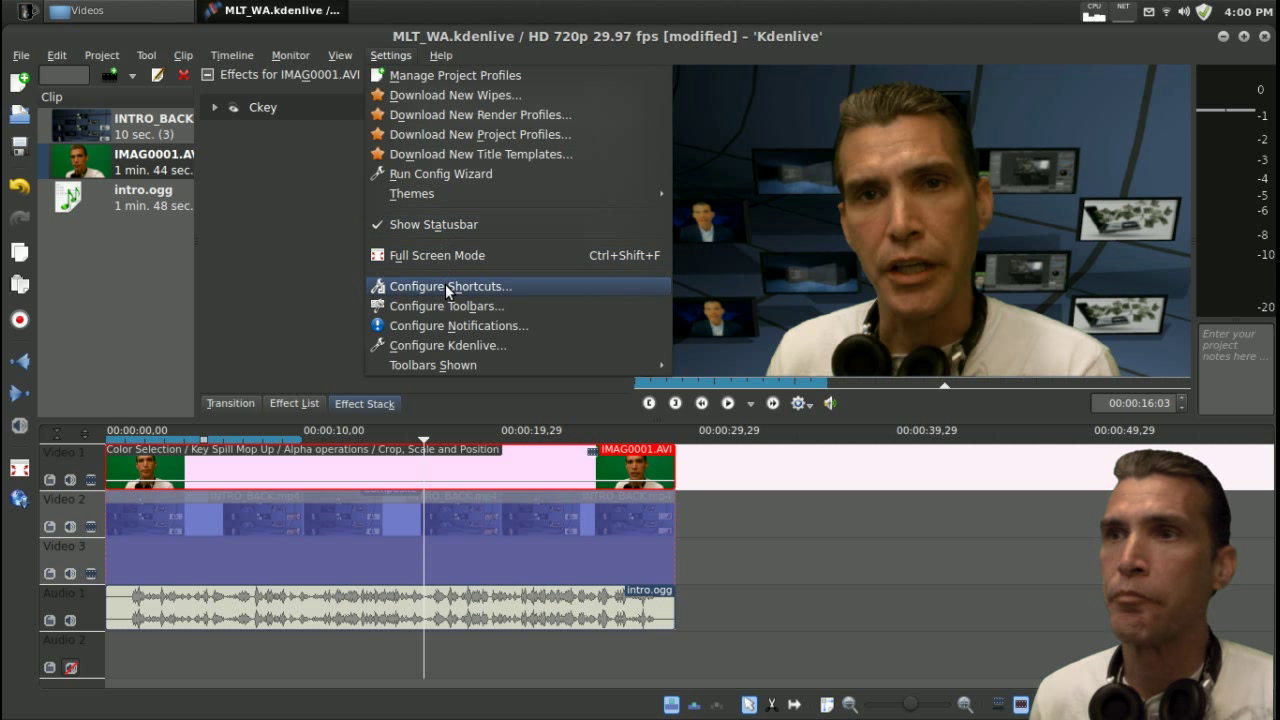
{"action": "mouse_move", "coordinate": [436, 356]}
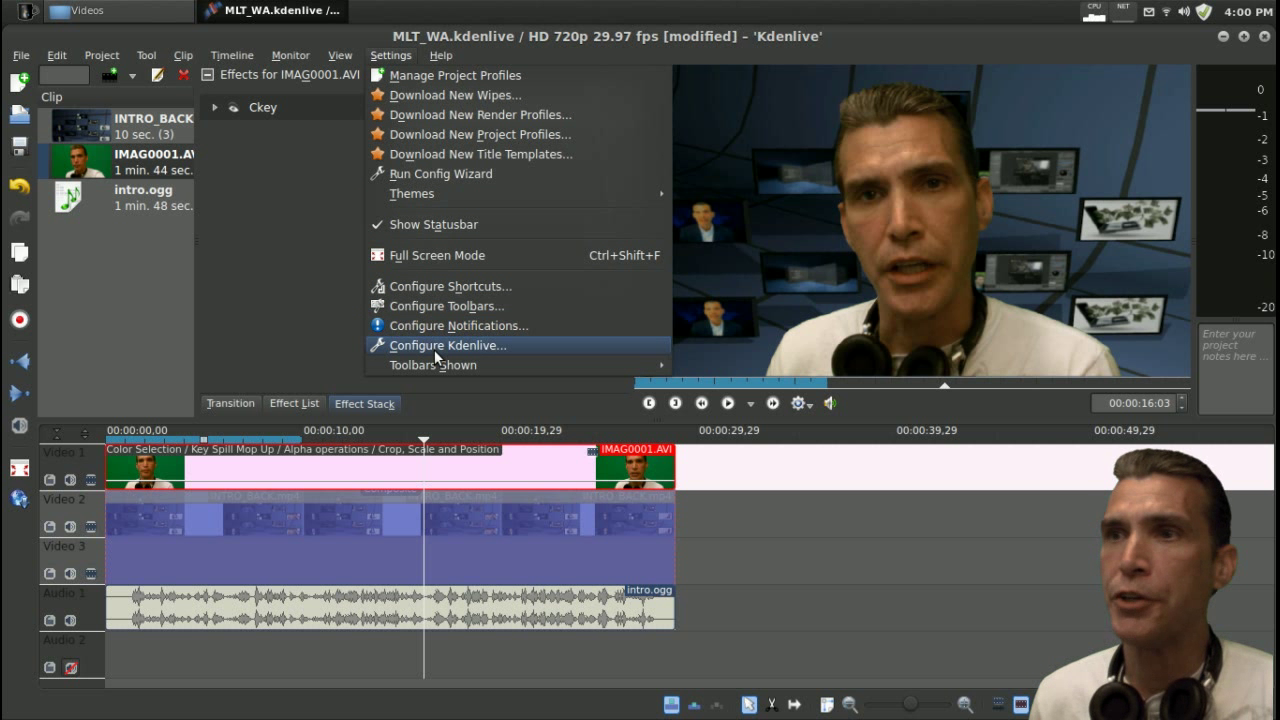
{"action": "left_click", "coordinate": [448, 344]}
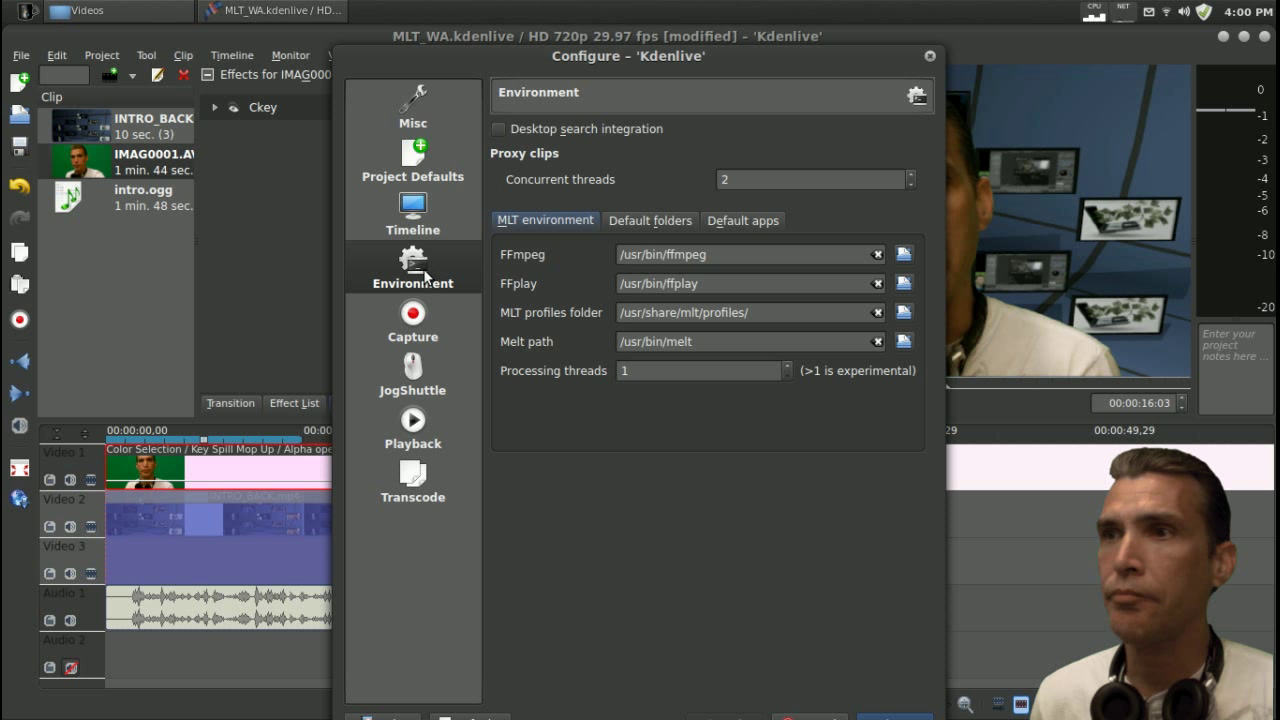
{"action": "mouse_move", "coordinate": [730, 408]}
{"action": "type", "text": "3"}
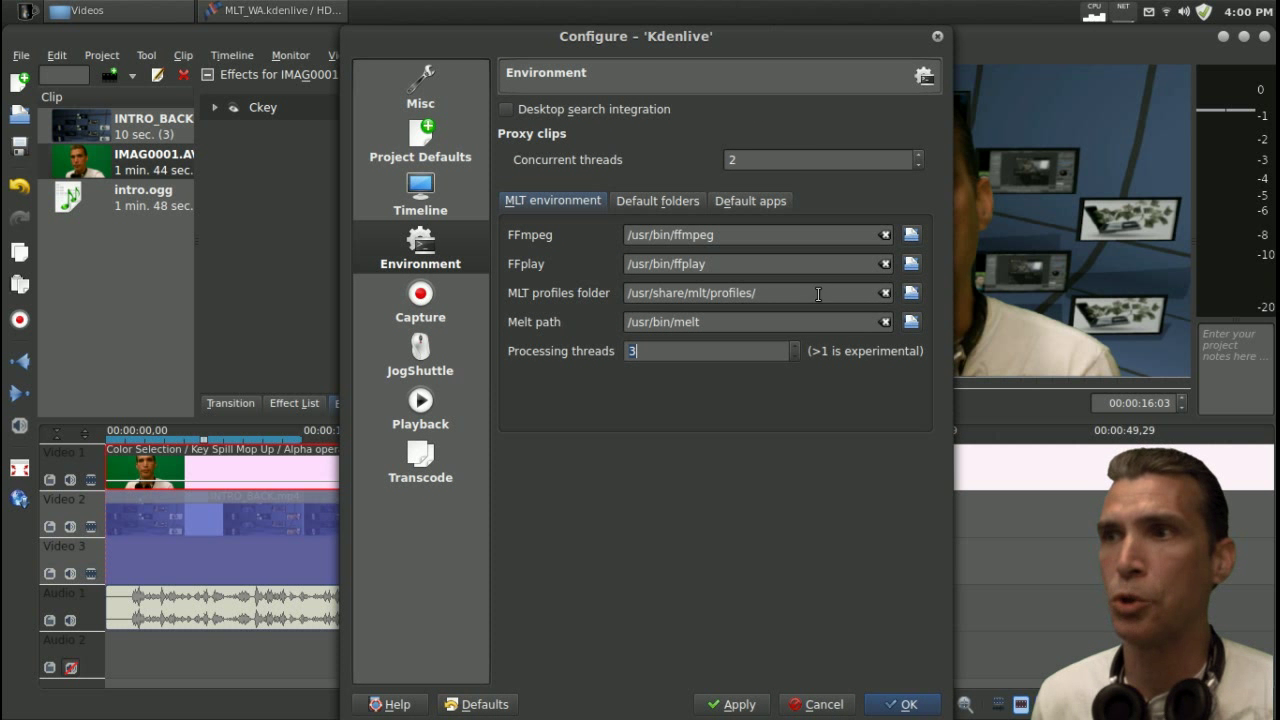
{"action": "mouse_move", "coordinate": [832, 362]}
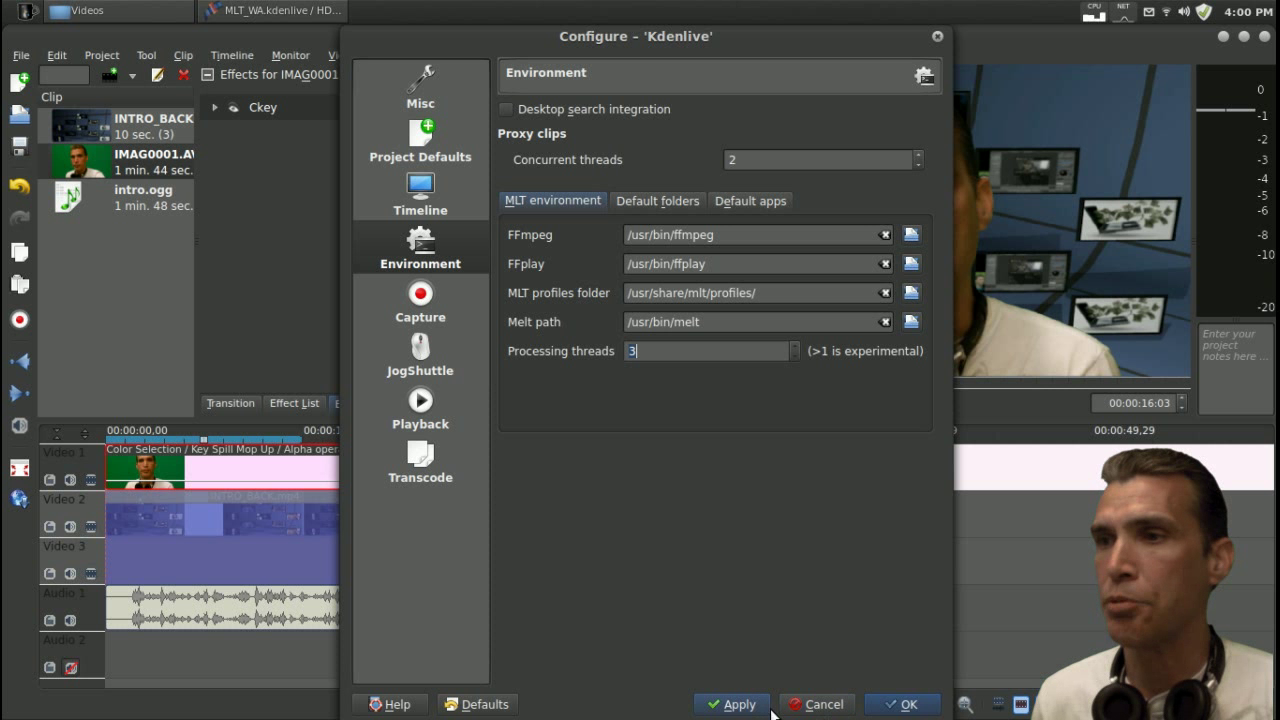
{"action": "left_click", "coordinate": [900, 704]}
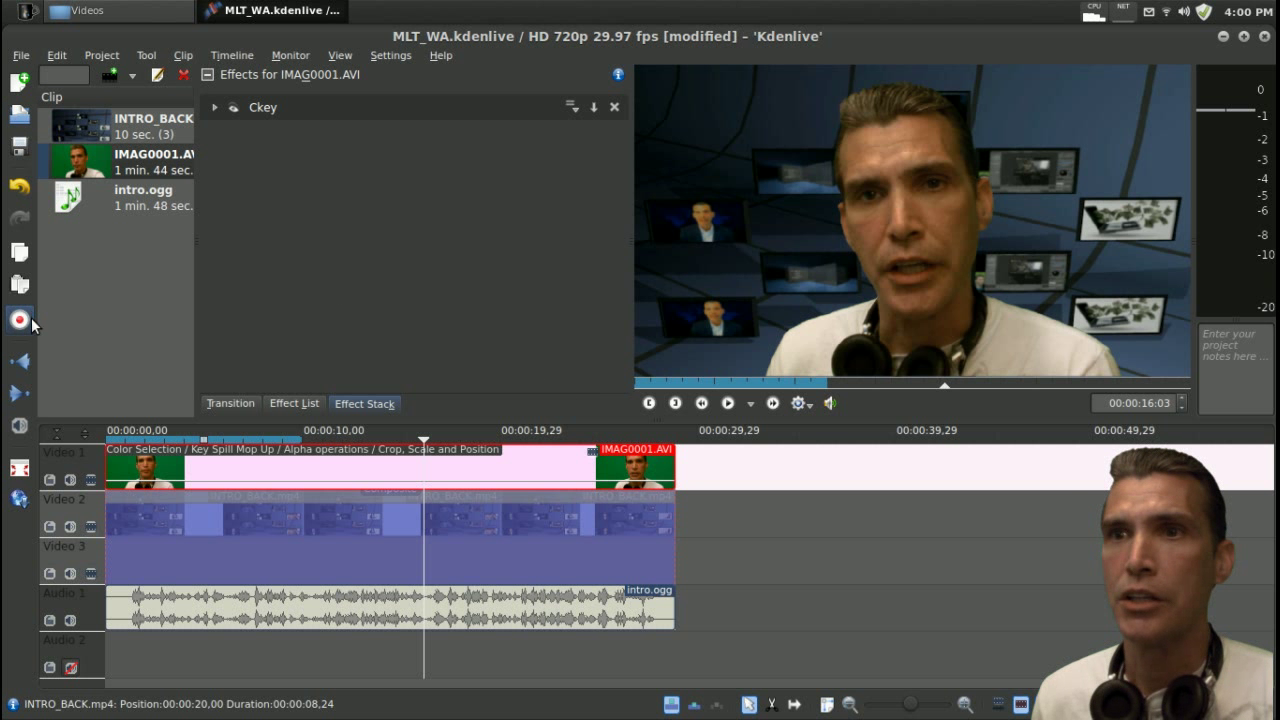
Step: Render a second copy as 2.m2t, finishing in 00:02:55 versus 6:32 for 1.m2t
{"action": "left_click", "coordinate": [18, 320]}
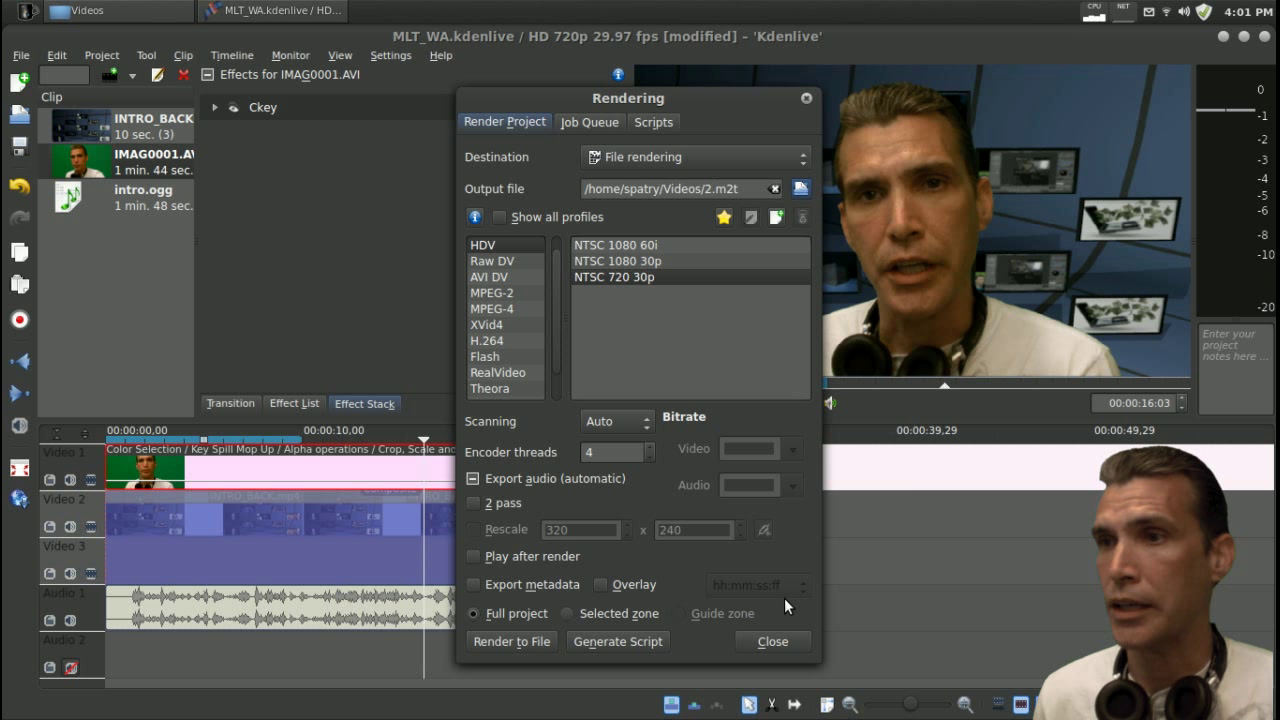
{"action": "mouse_move", "coordinate": [738, 642]}
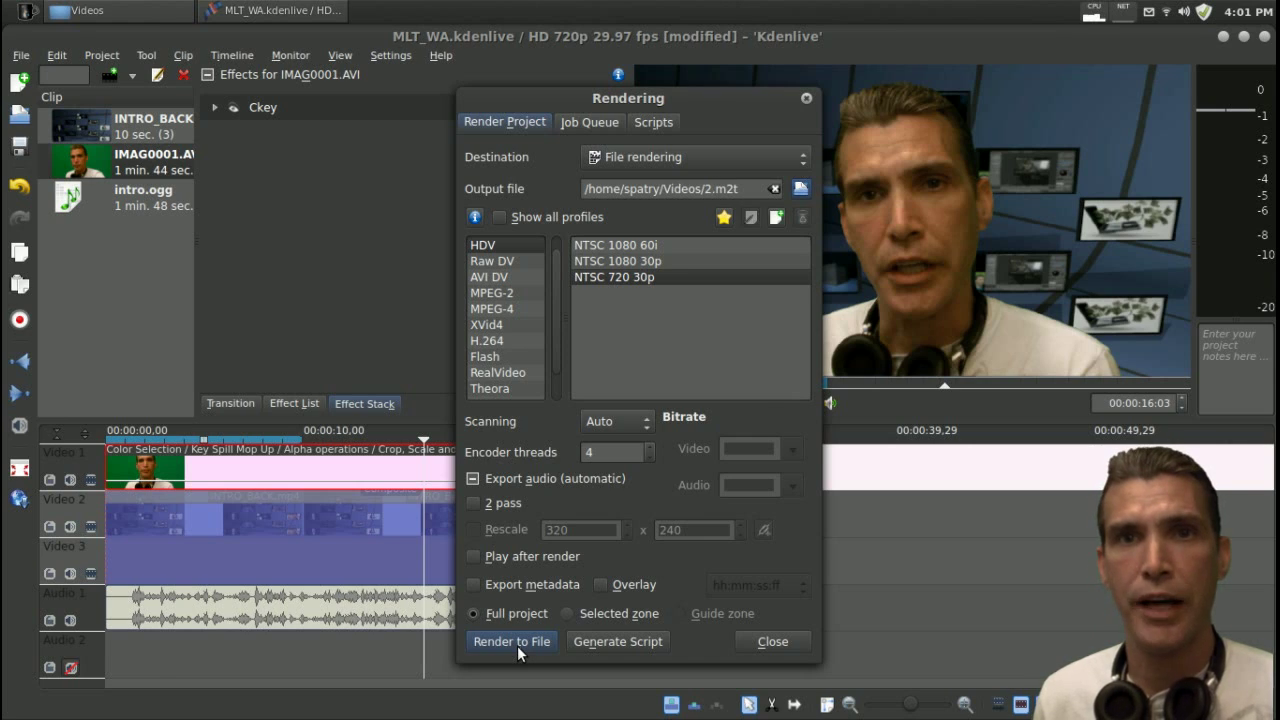
{"action": "left_click", "coordinate": [588, 122]}
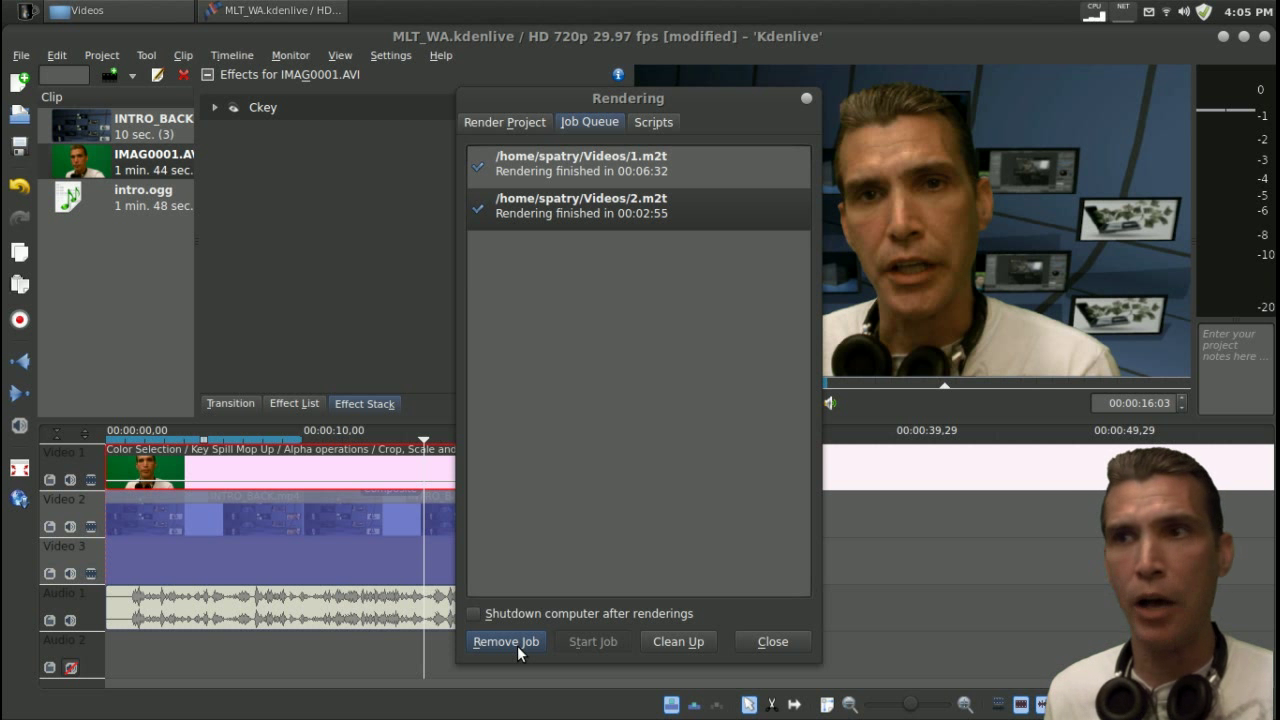
{"action": "double_click", "coordinate": [584, 204]}
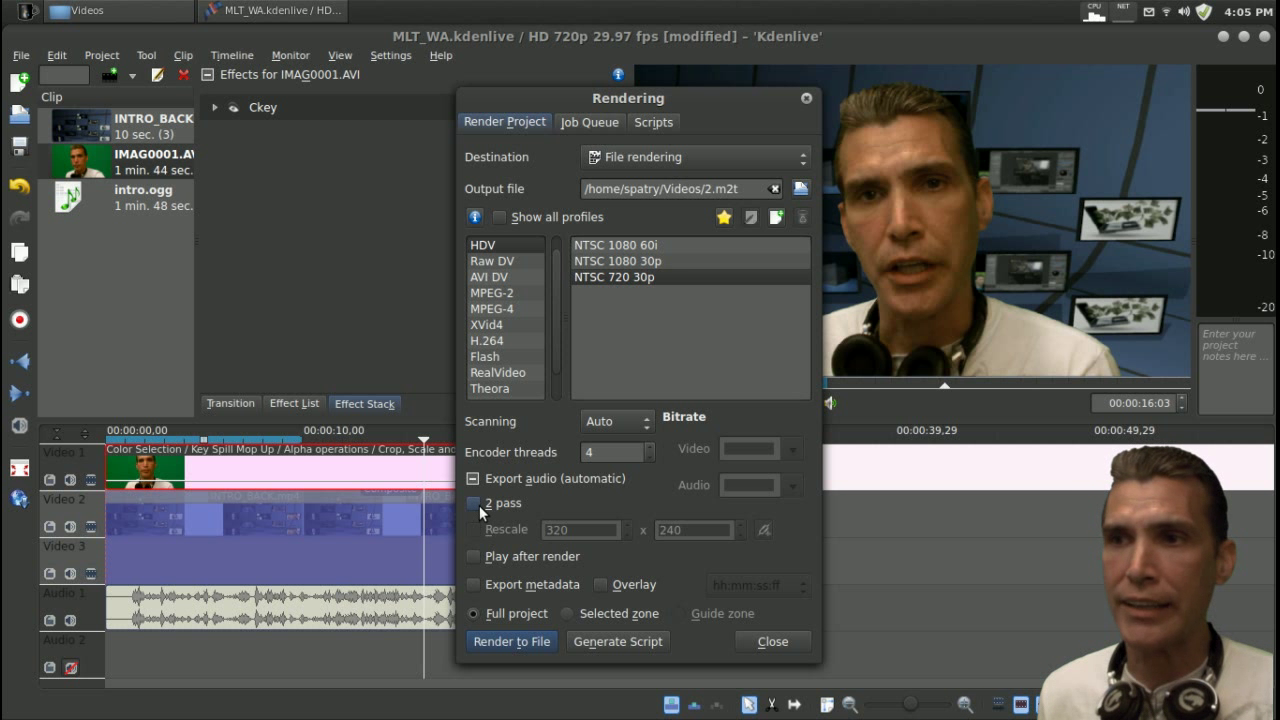
Step: Render 3.m2t with two-pass encoding (00:05:47), then close the rendering window
{"action": "left_click", "coordinate": [472, 504]}
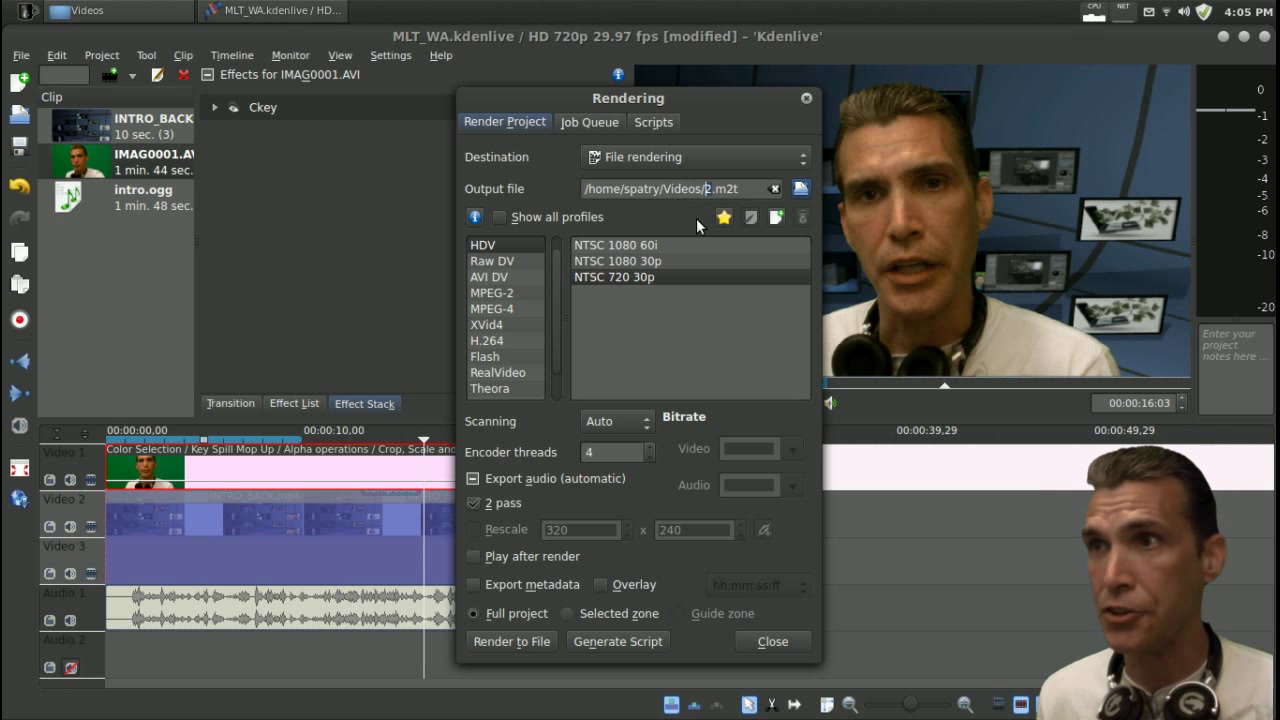
{"action": "left_click", "coordinate": [588, 122]}
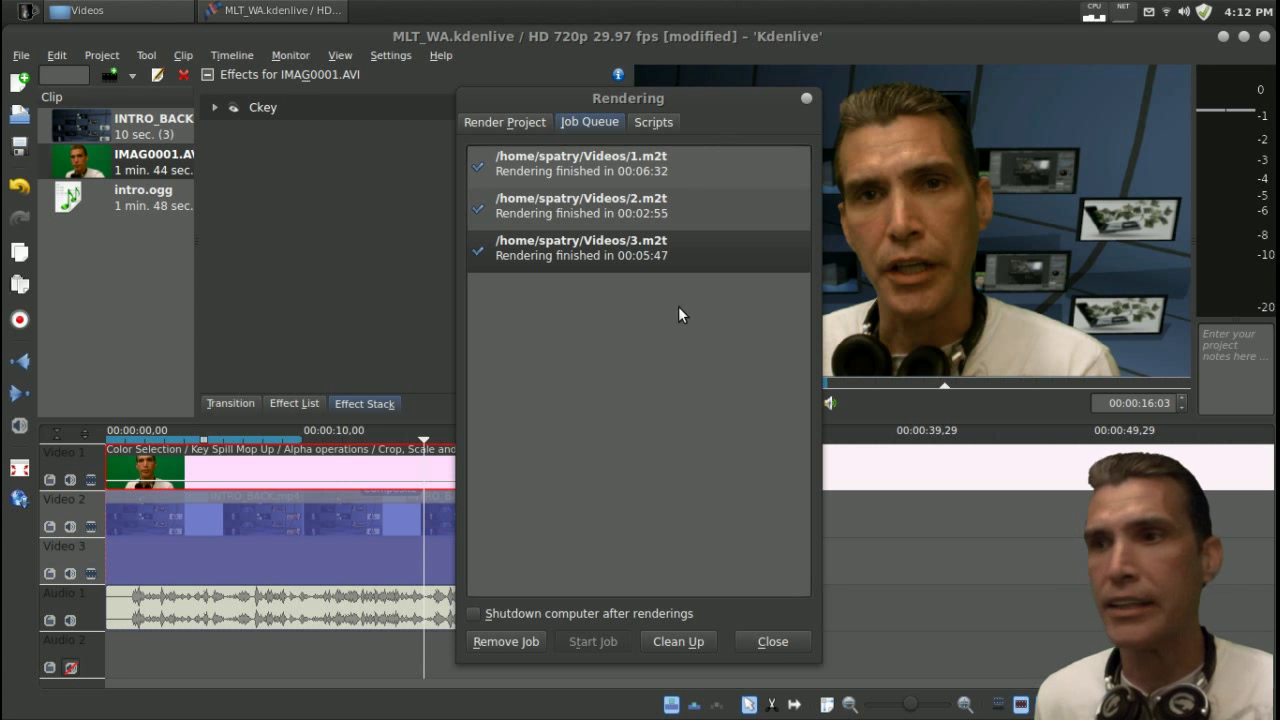
{"action": "mouse_move", "coordinate": [844, 542]}
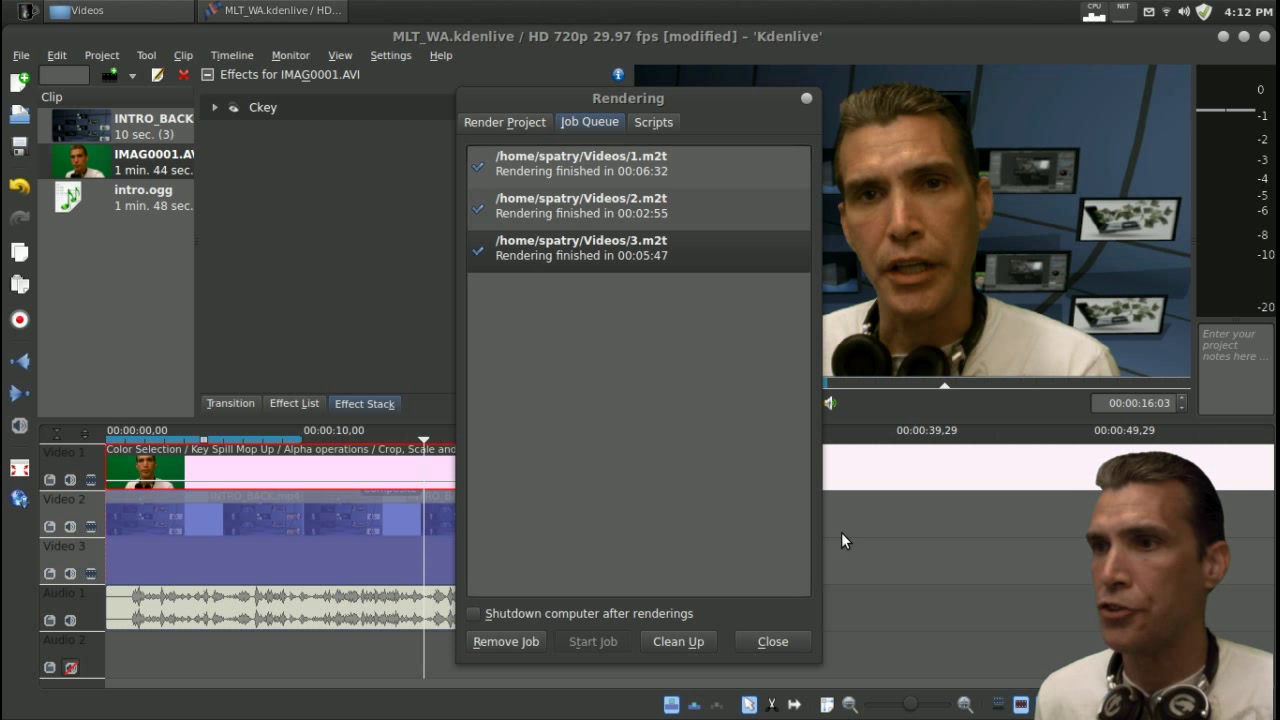
{"action": "left_click", "coordinate": [772, 640]}
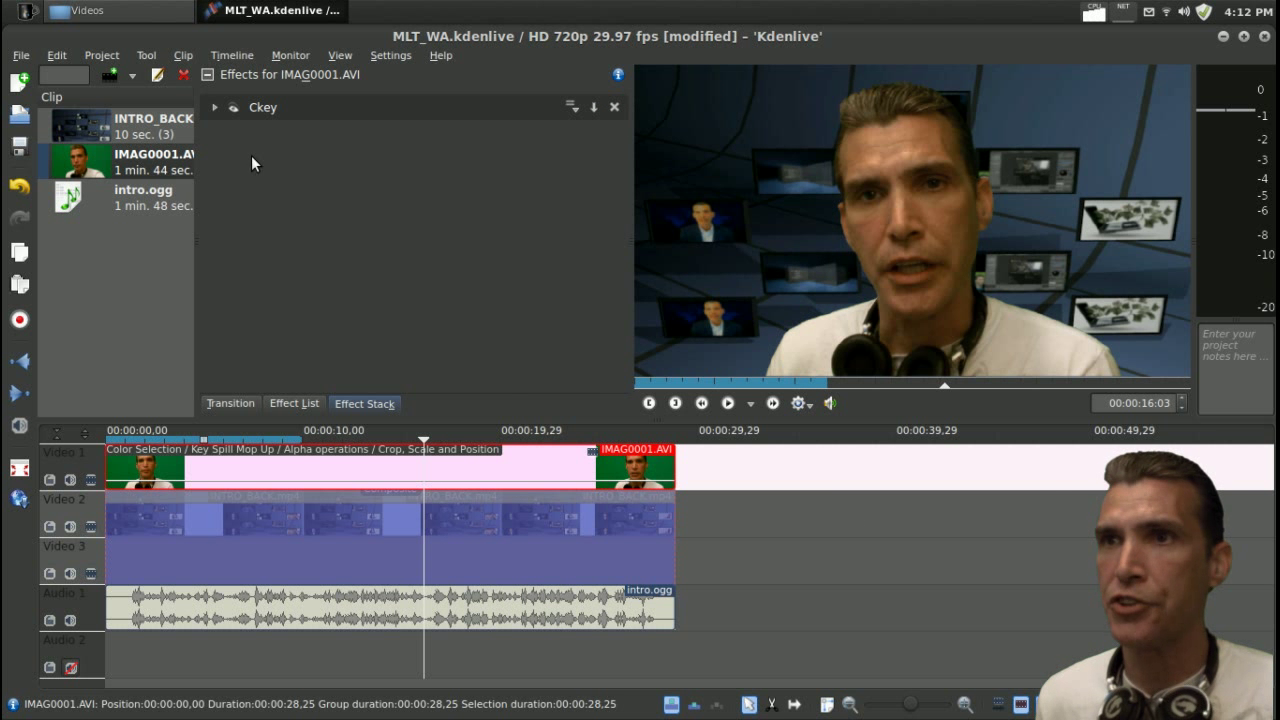
Step: Expand the Ckey group to show its four effects with Color Selection collapsed, and reopen rendering
{"action": "left_click", "coordinate": [214, 108]}
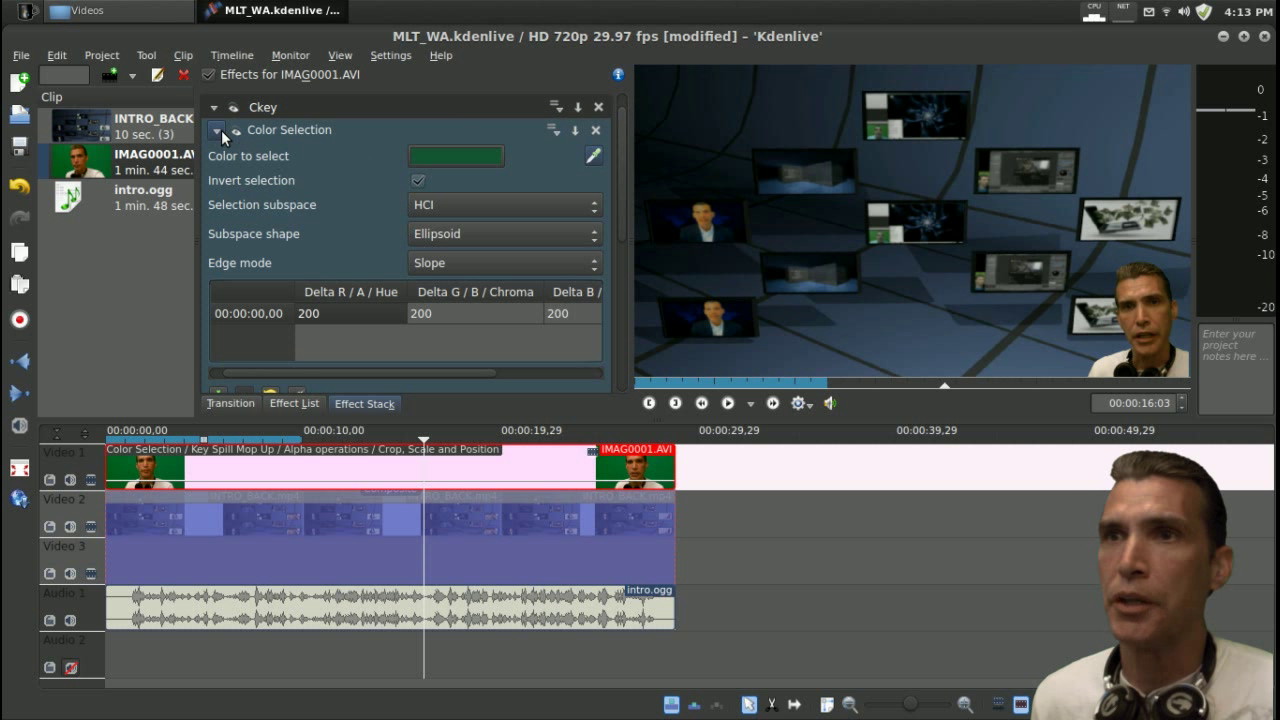
{"action": "left_click", "coordinate": [216, 130]}
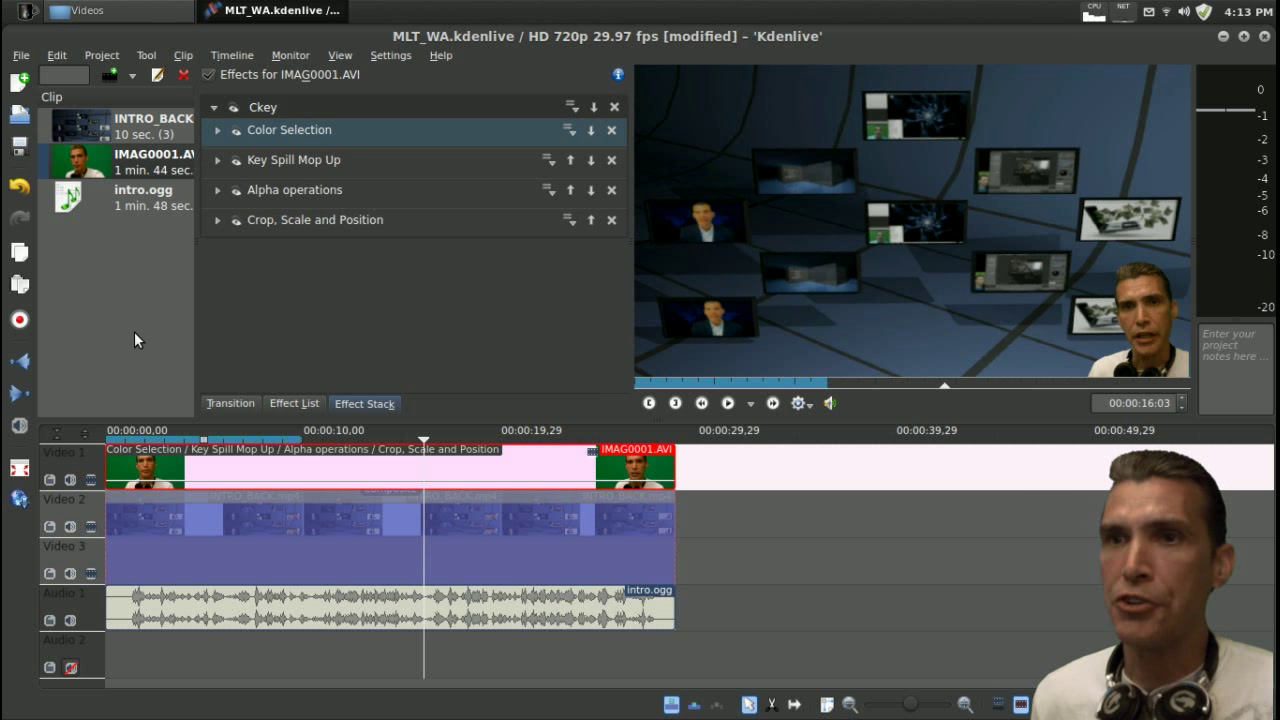
{"action": "left_click", "coordinate": [18, 320]}
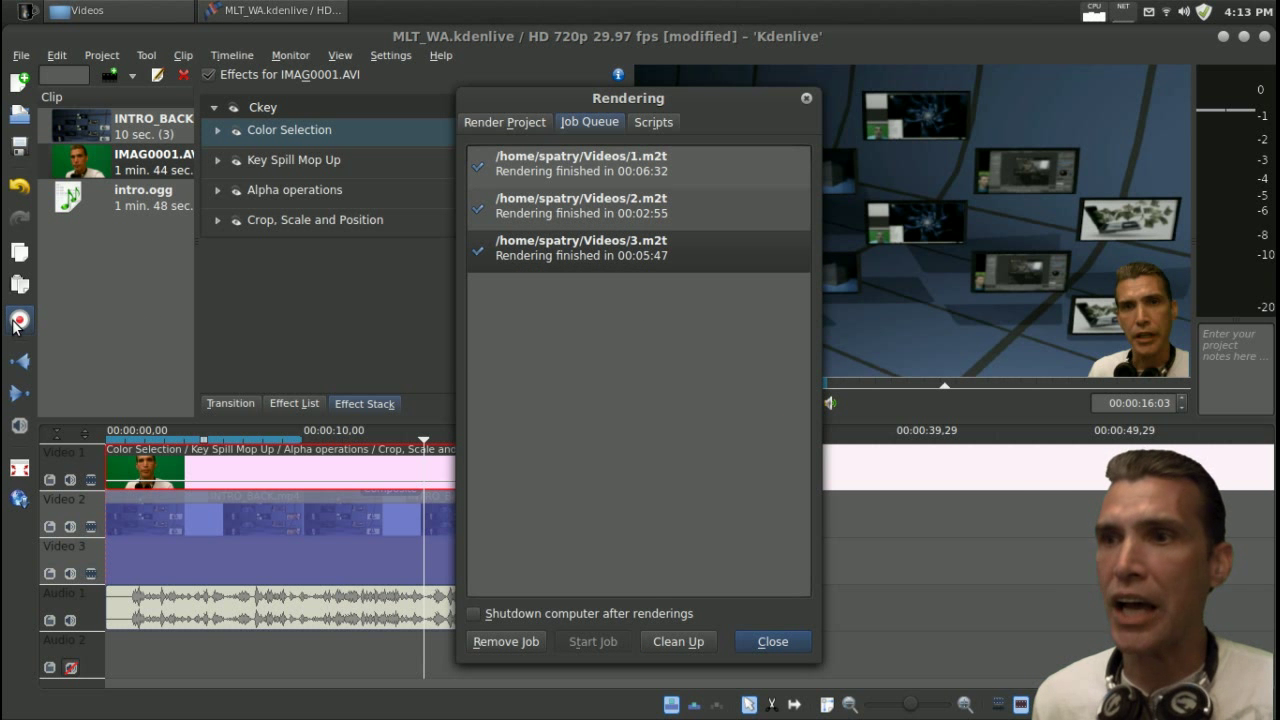
Step: Render only the selected zone to 4.m2t, finishing in 00:01:02
{"action": "left_click", "coordinate": [504, 122]}
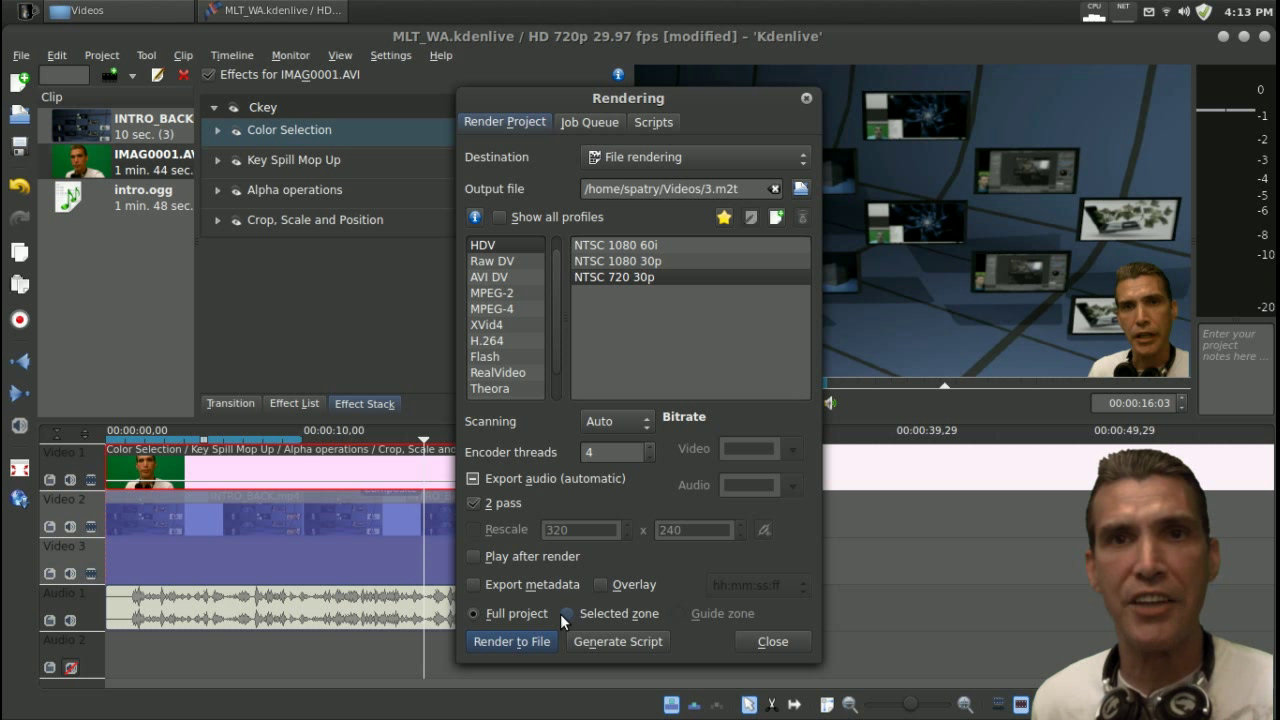
{"action": "left_click", "coordinate": [574, 612]}
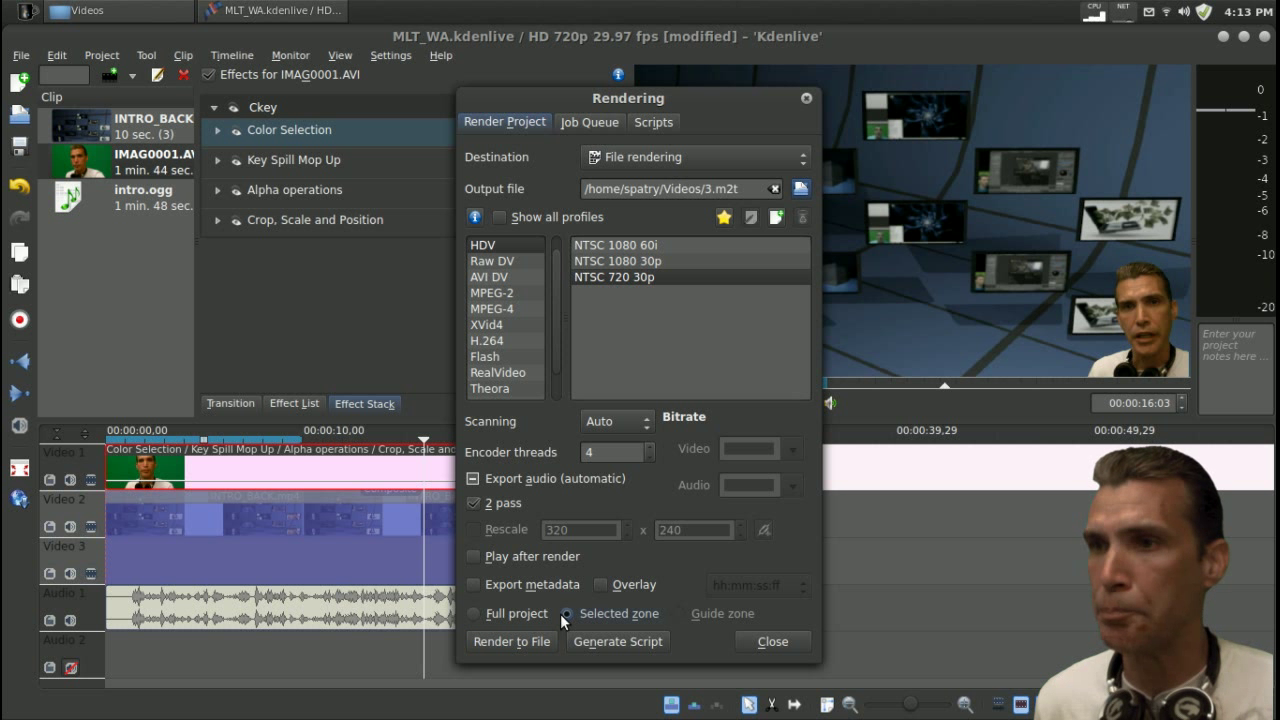
{"action": "left_click", "coordinate": [472, 504]}
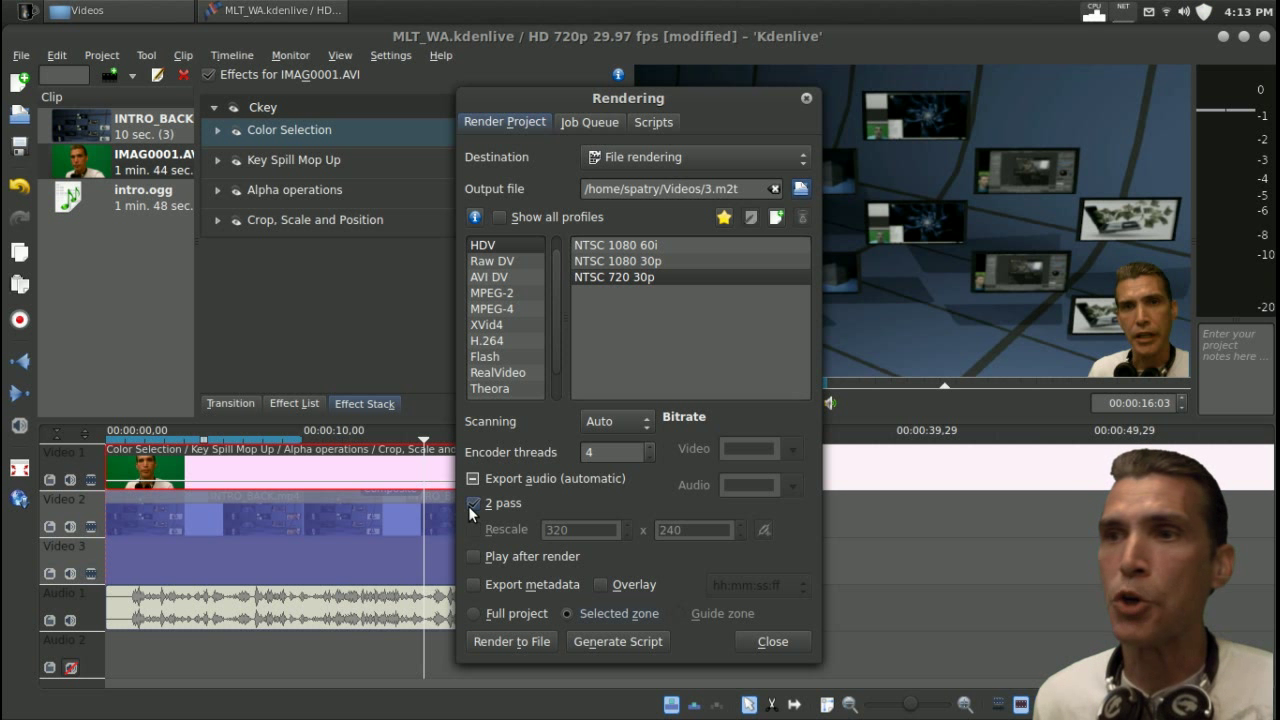
{"action": "left_click", "coordinate": [472, 504]}
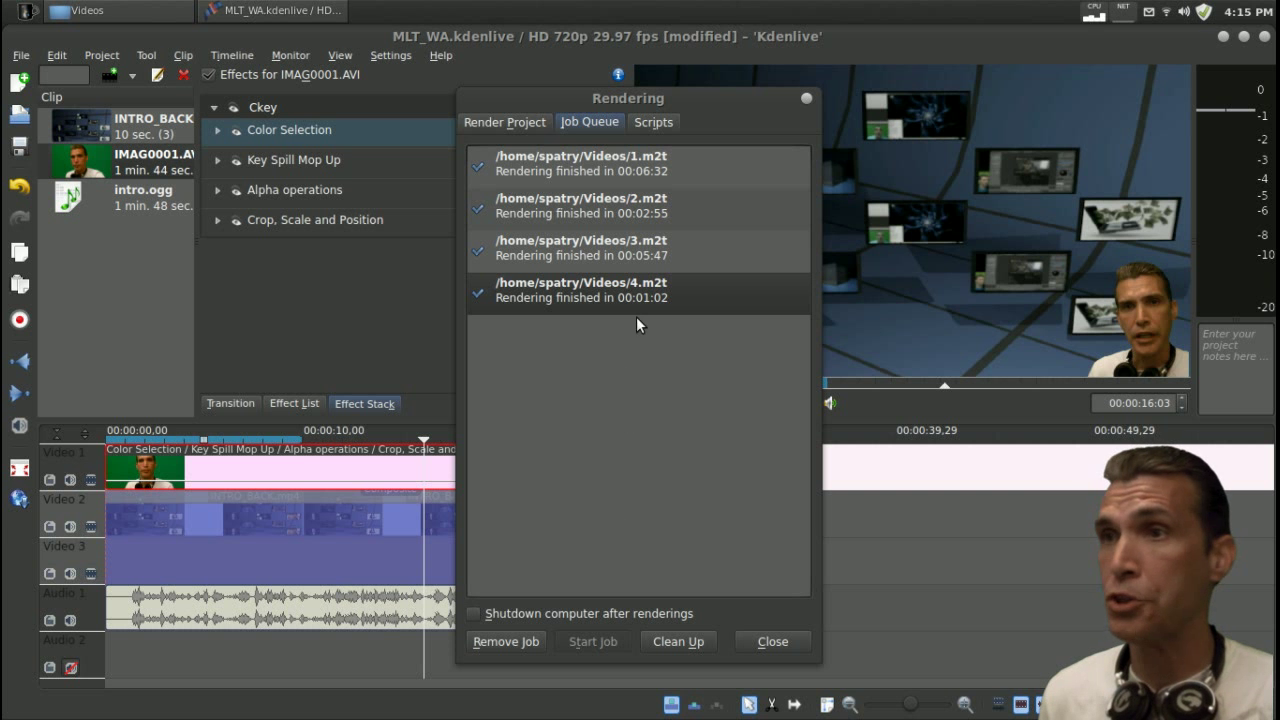
Step: Play the 11-second 4.m2t render in Videos from the job queue, then close the player
{"action": "double_click", "coordinate": [610, 290]}
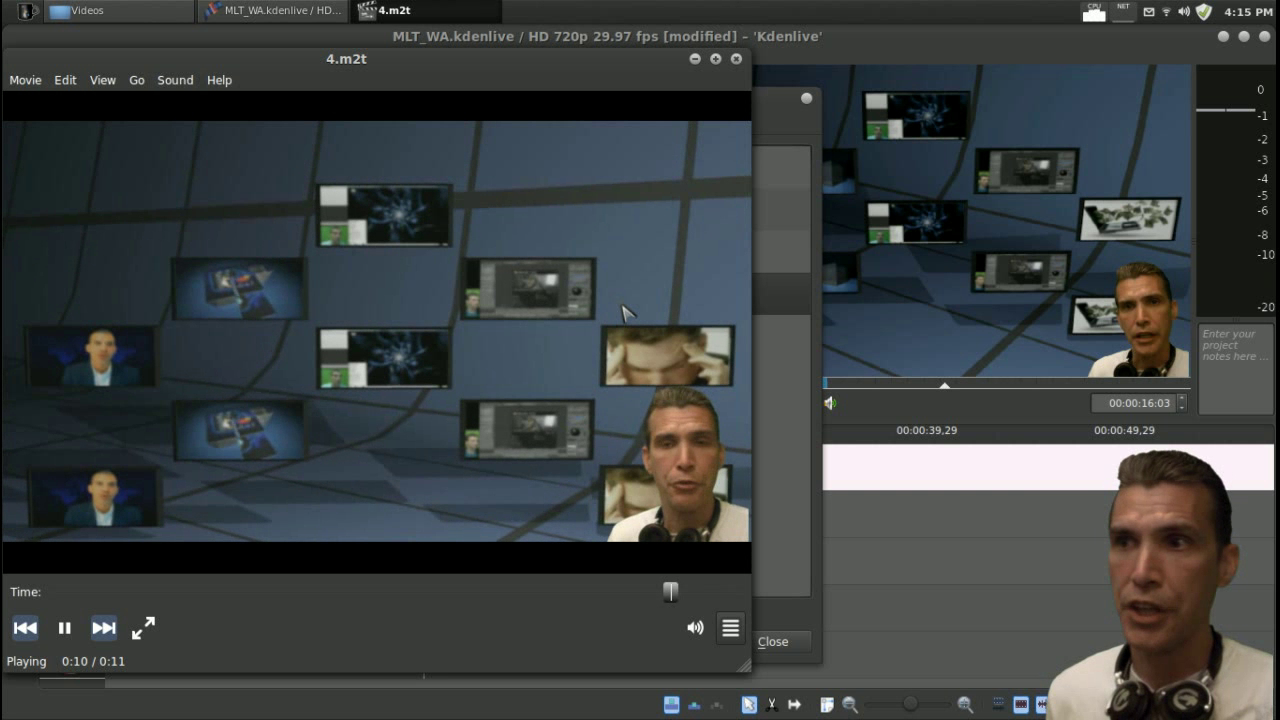
{"action": "left_click", "coordinate": [68, 626]}
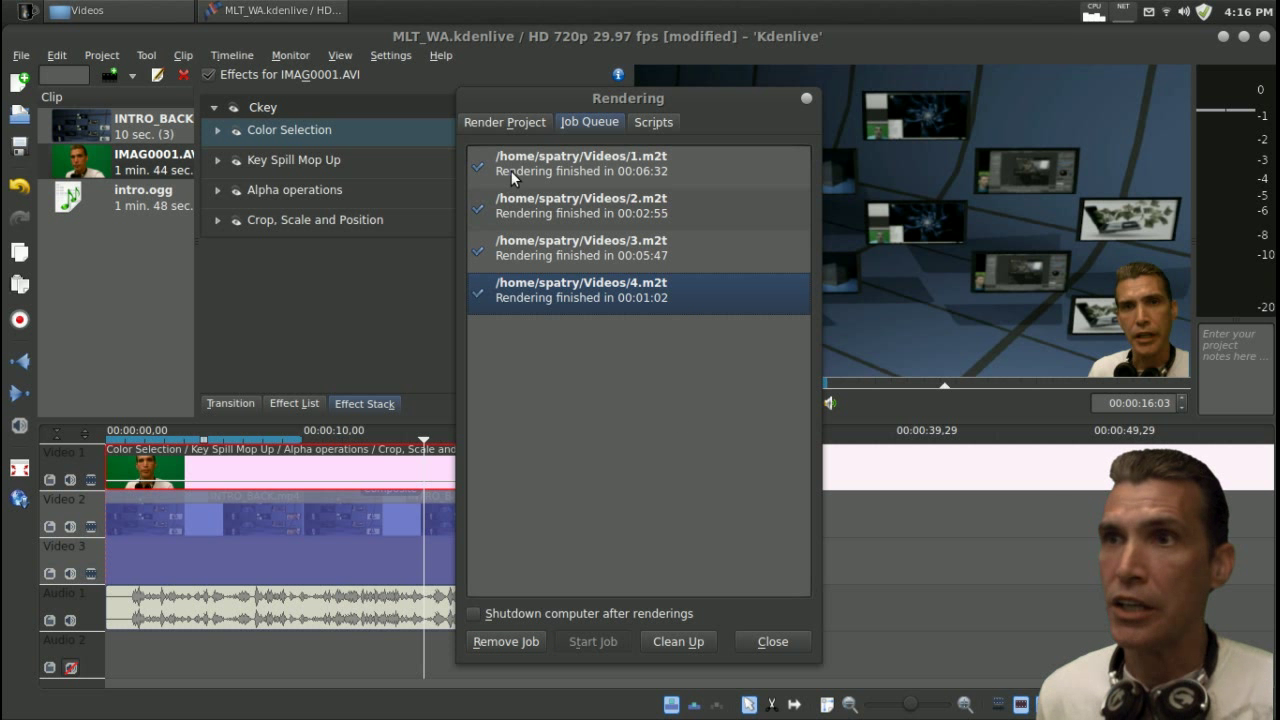
Step: Toggle two-pass encoding and render 5.m2t, finishing in 00:02:06 as the fifth job
{"action": "left_click", "coordinate": [504, 122]}
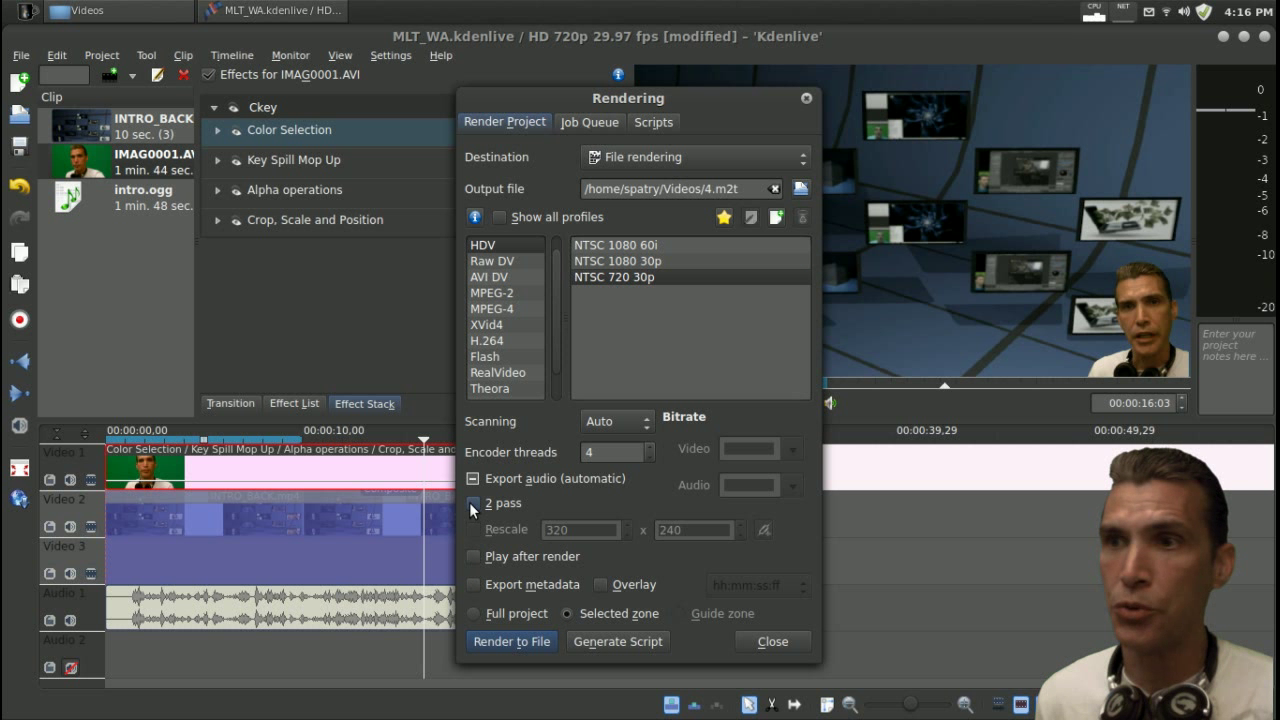
{"action": "left_click", "coordinate": [472, 504]}
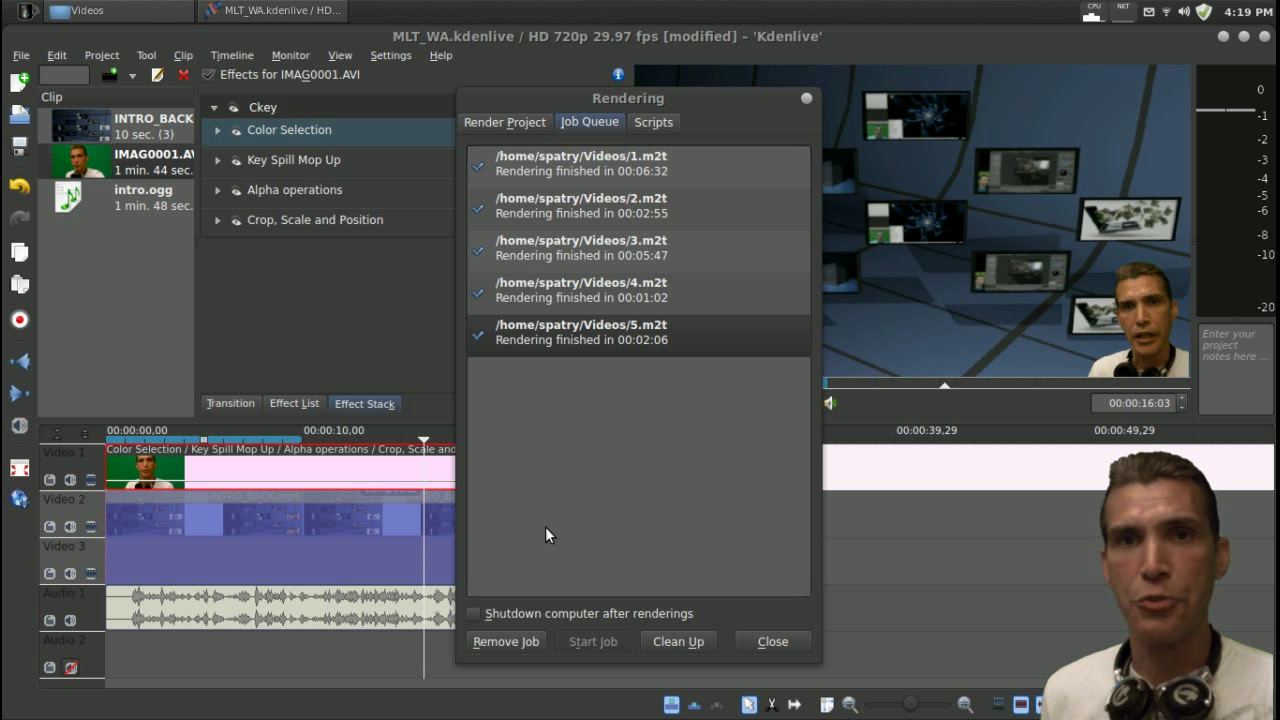
{"action": "mouse_move", "coordinate": [588, 360]}
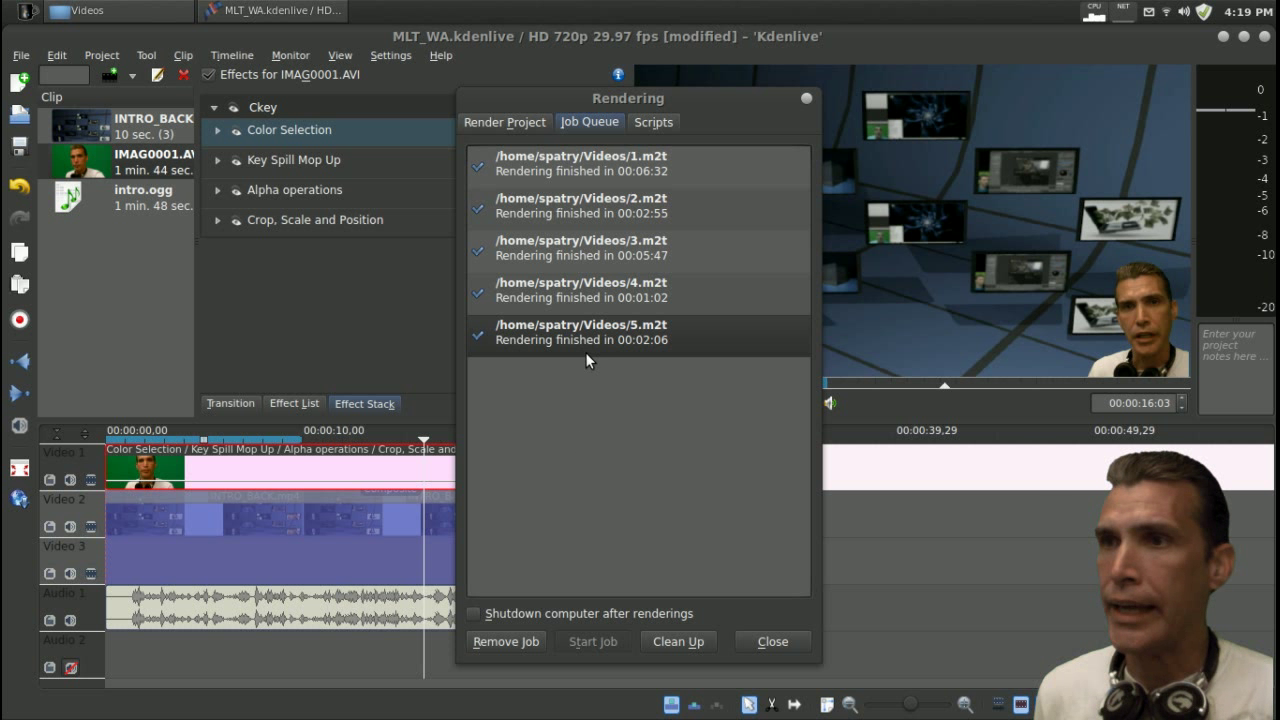